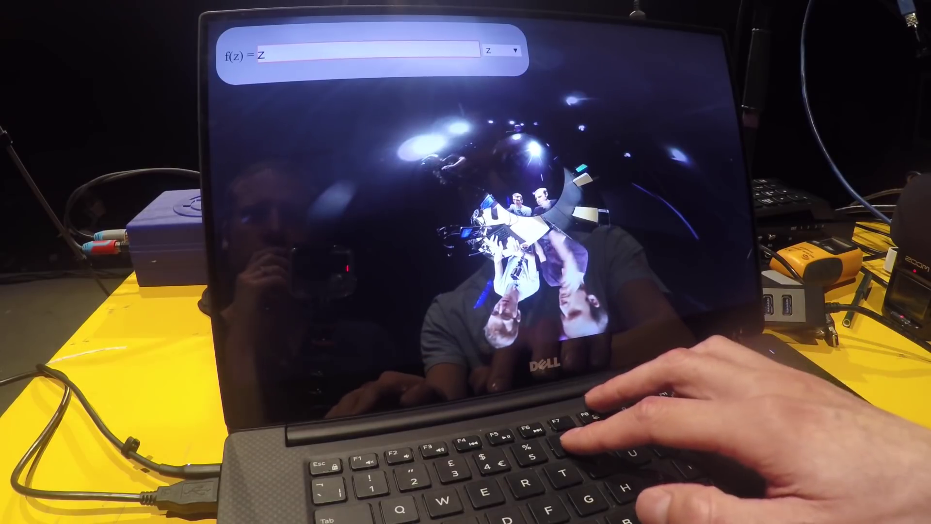
{"action": "type", "text": "^2"}
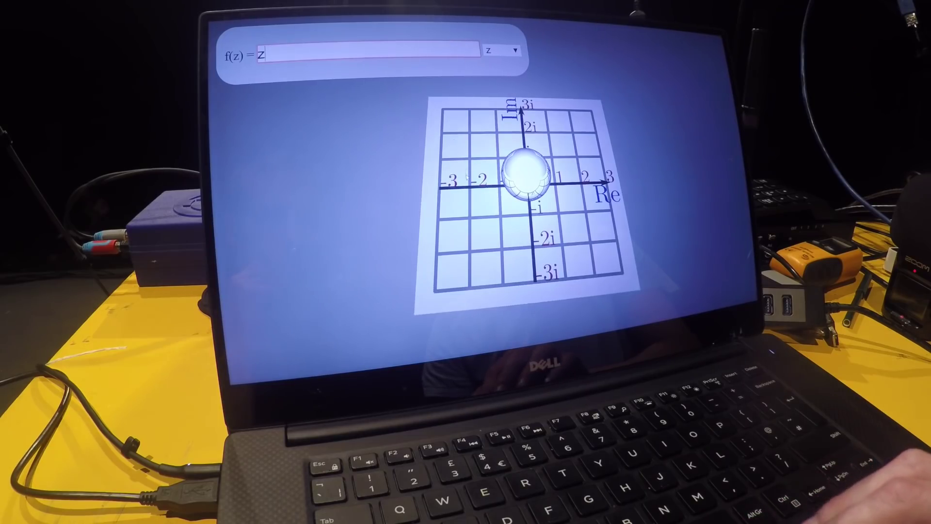
{"action": "type", "text": "^"}
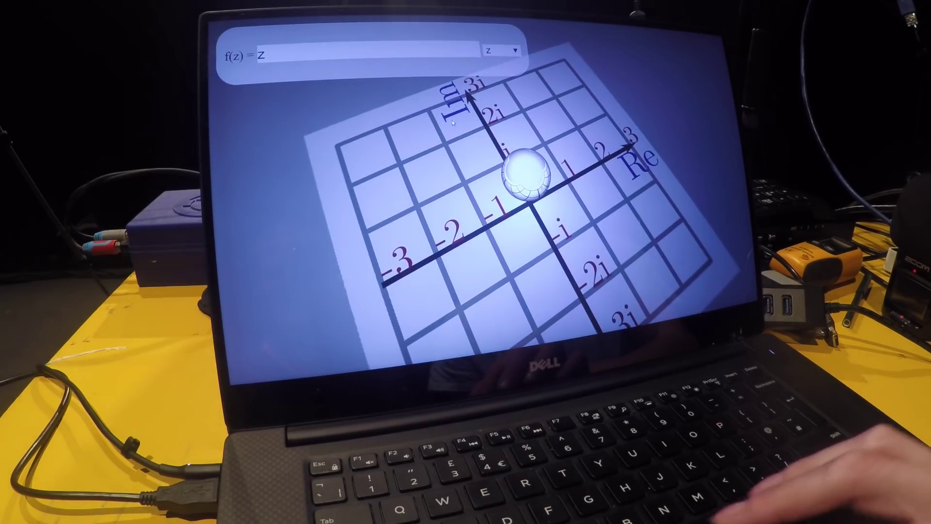
{"action": "type", "text": "*i"}
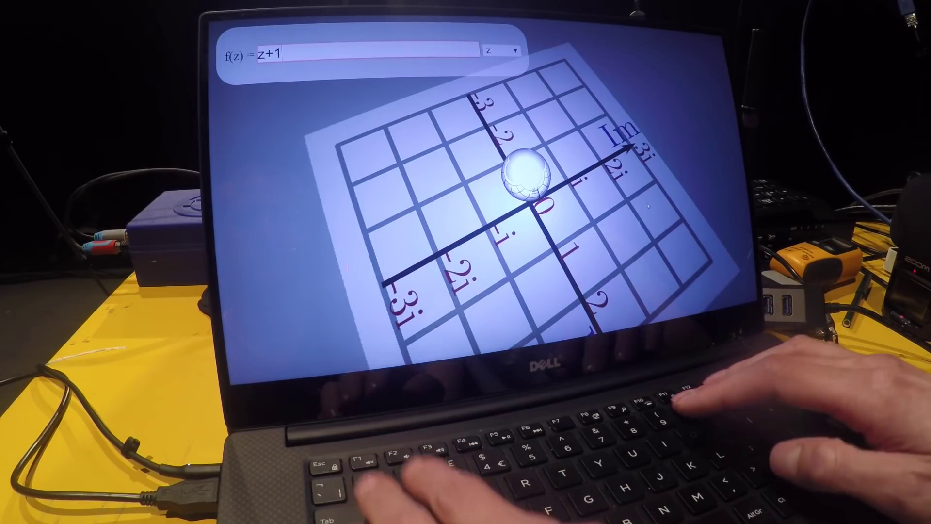
{"action": "type", "text": ")"}
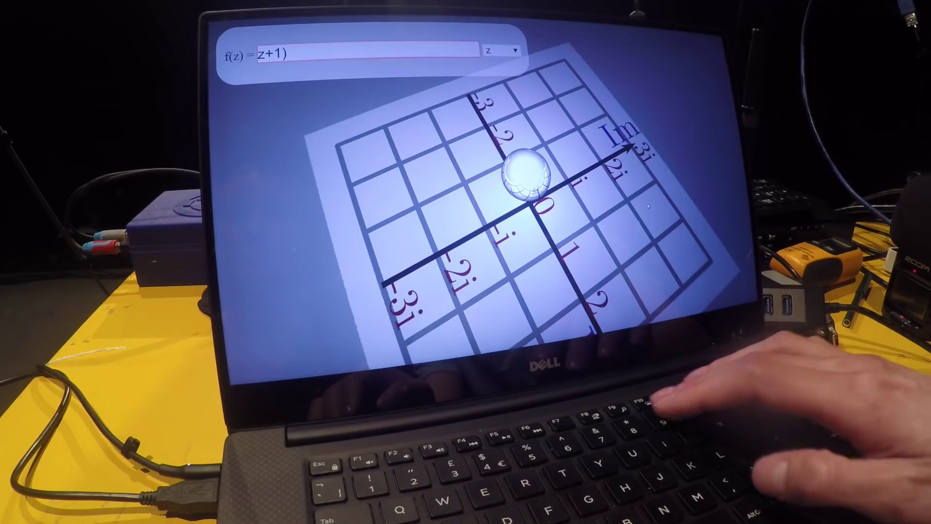